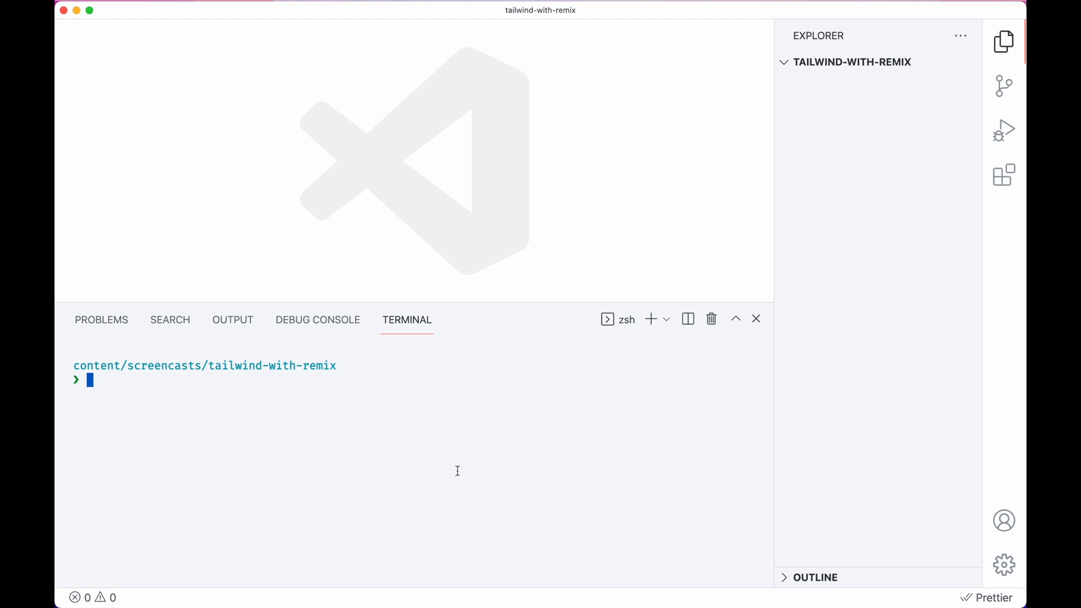
Run npm init remix in ./ choosing Remix App Server and TypeScript.
type("npm")
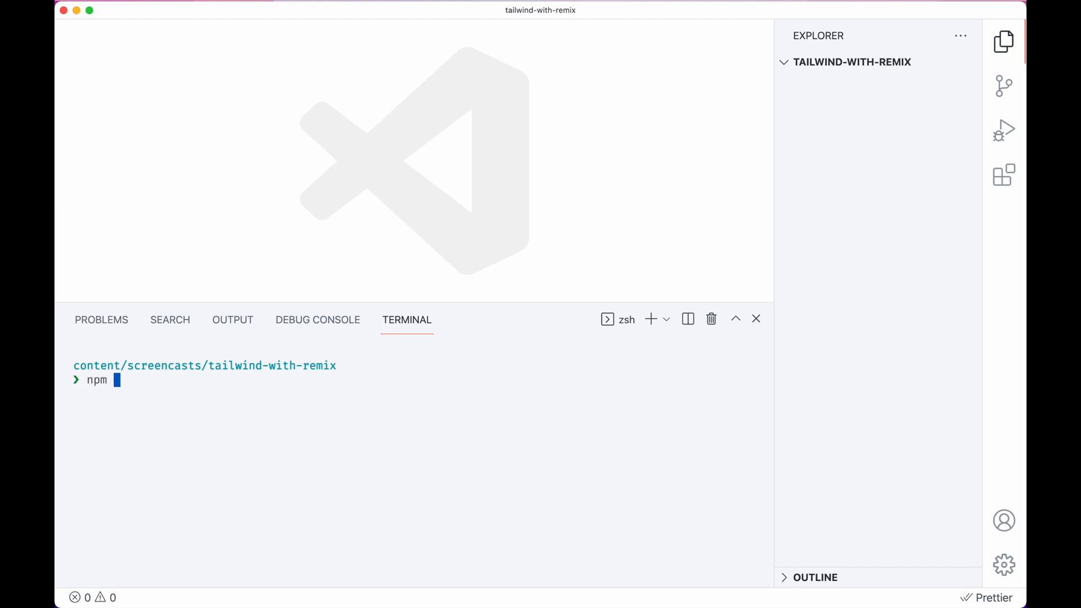
type("init remix")
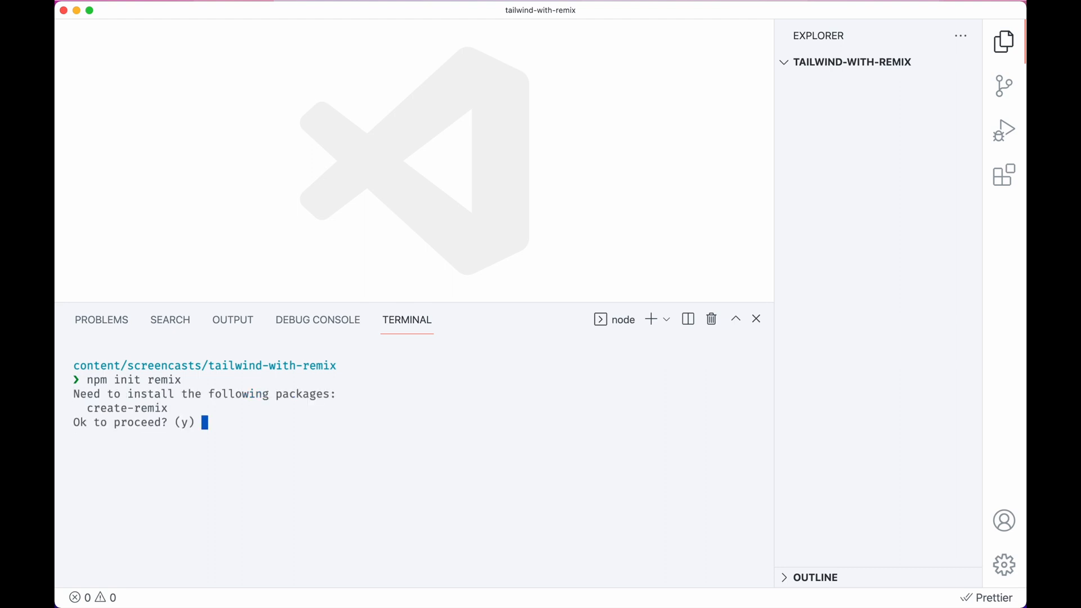
type("y")
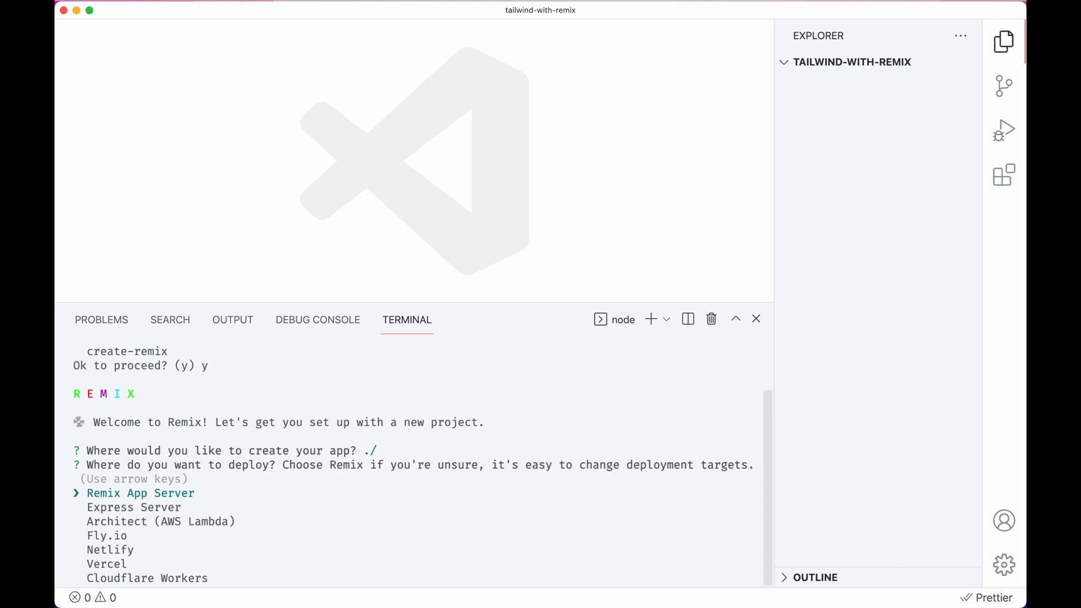
mouse_move(461, 457)
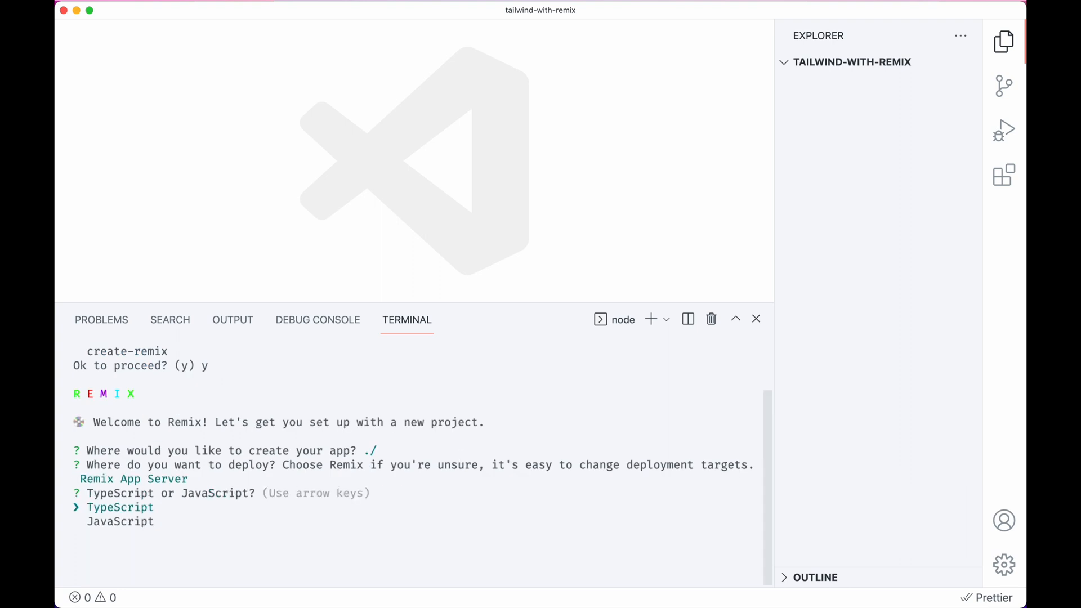
key("enter")
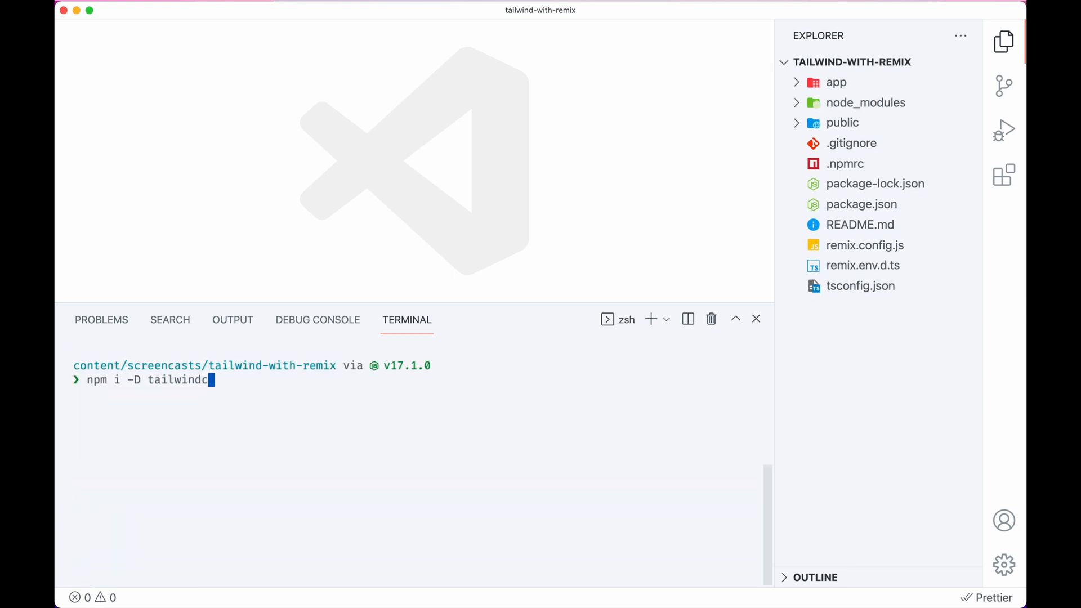
Clear the terminal, install tailwindcss as a dev dependency, and run npx tailwindcss init.
type("clear")
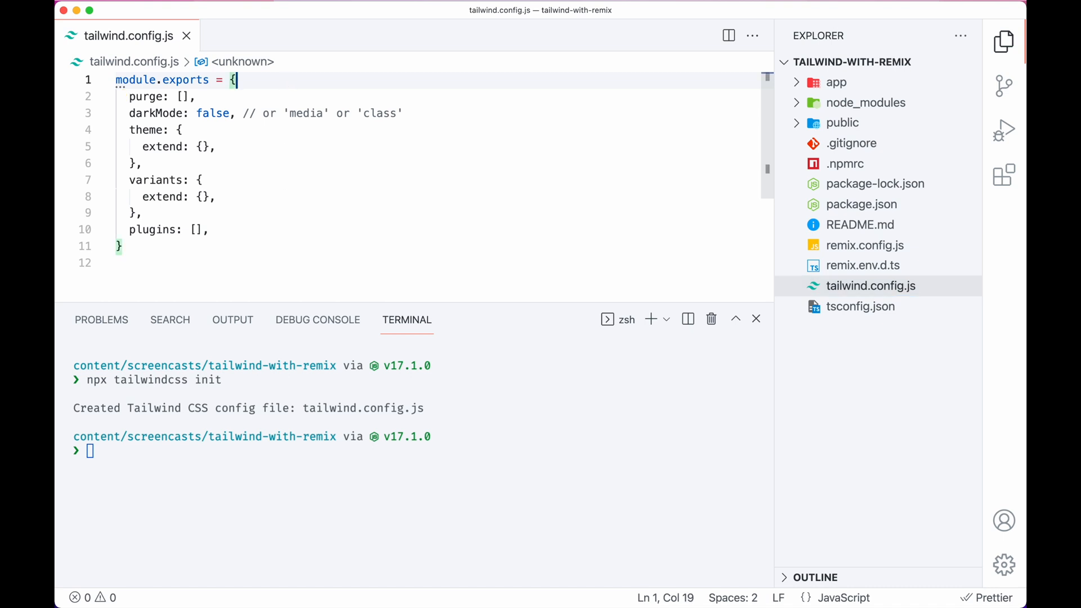
Add mode: 'jit' and a purge glob for app/**/* to tailwind.config.js.
type("mode: 'jit',")
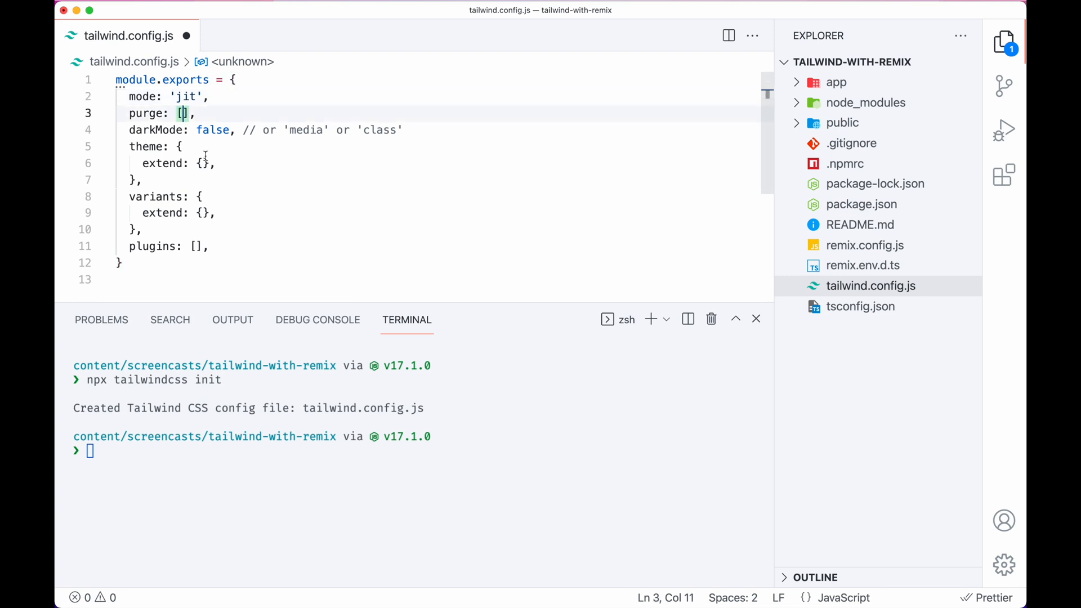
type("\"a\"")
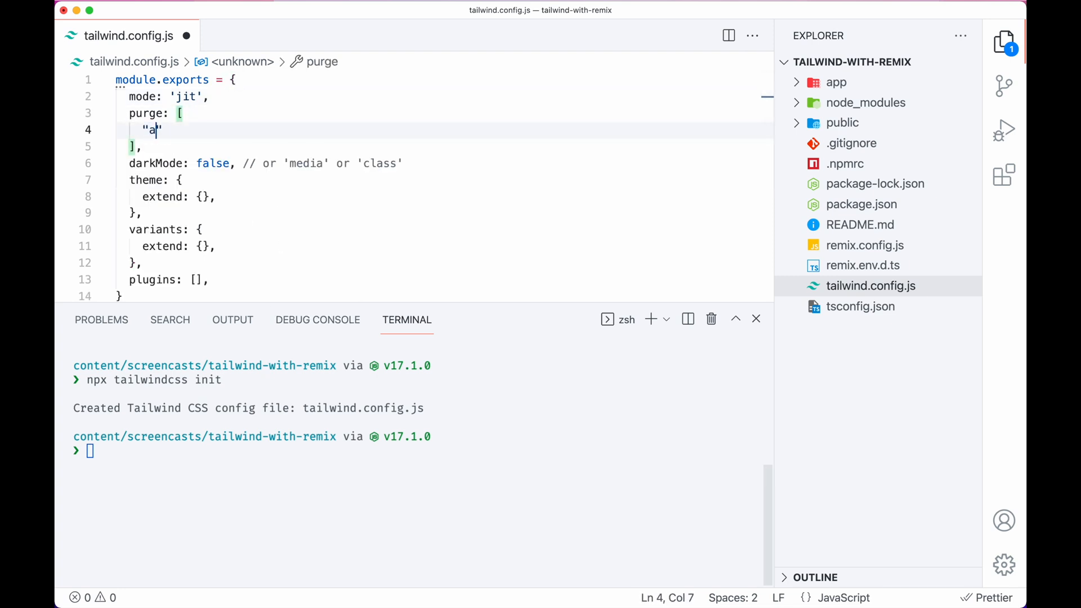
type("pp/**/*")
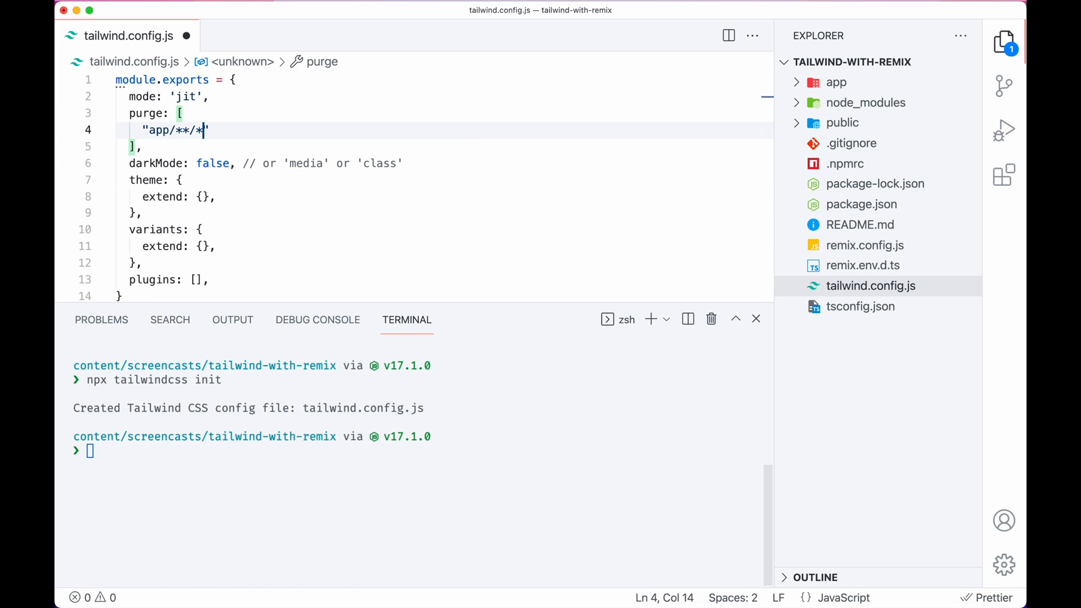
type(".{jsx")
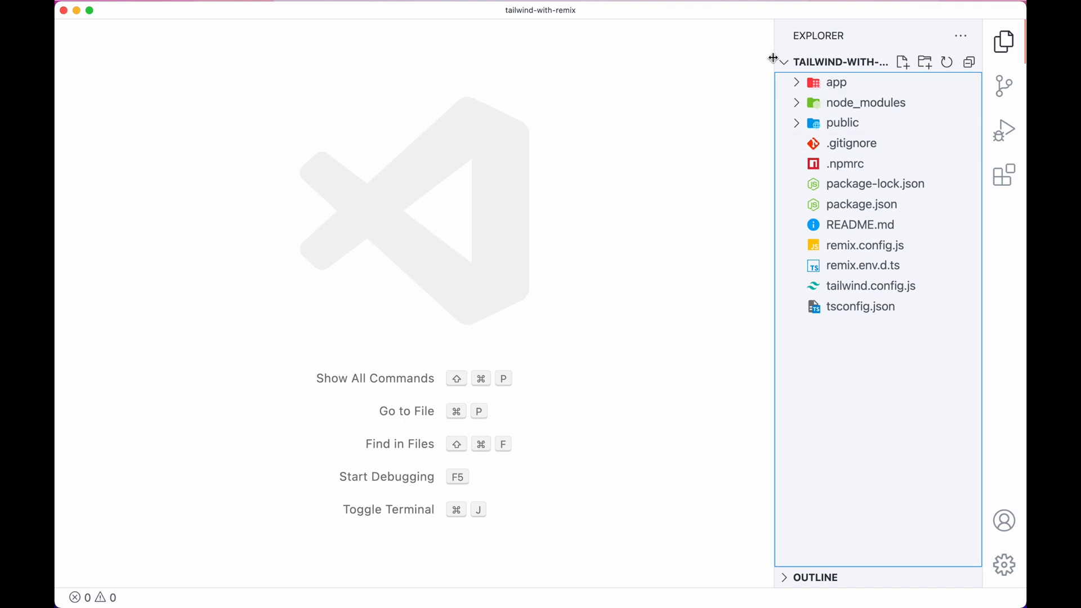
left_click(835, 83)
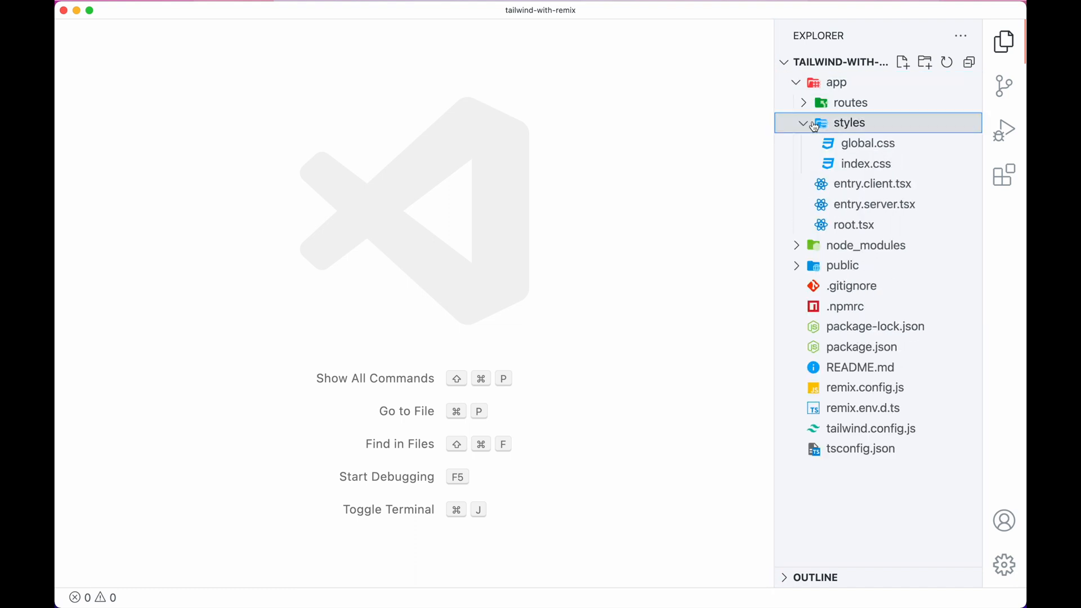
left_click(926, 62)
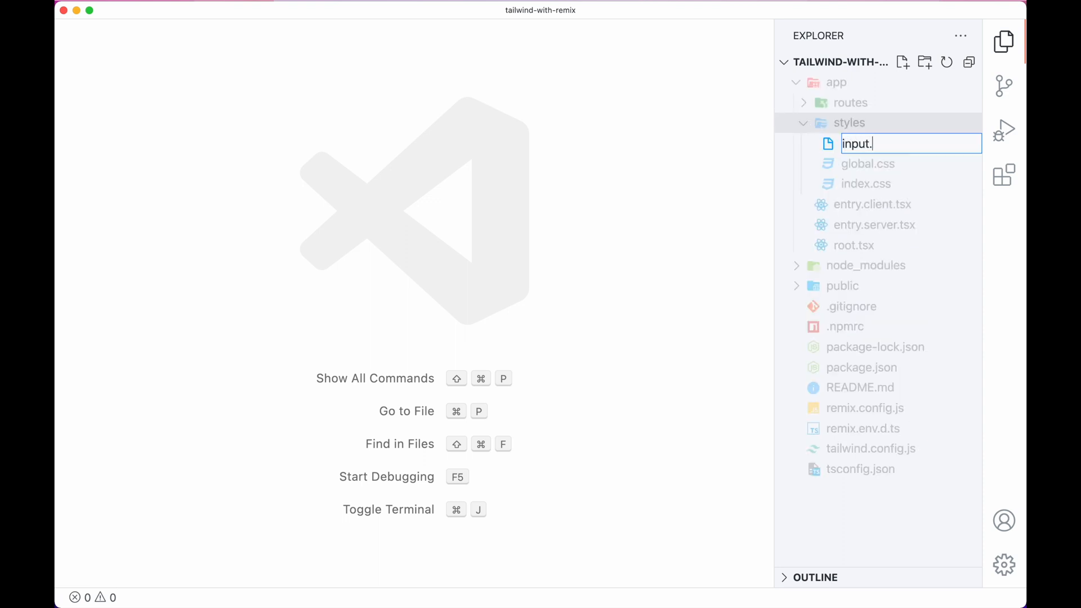
type("@tailwind base;")
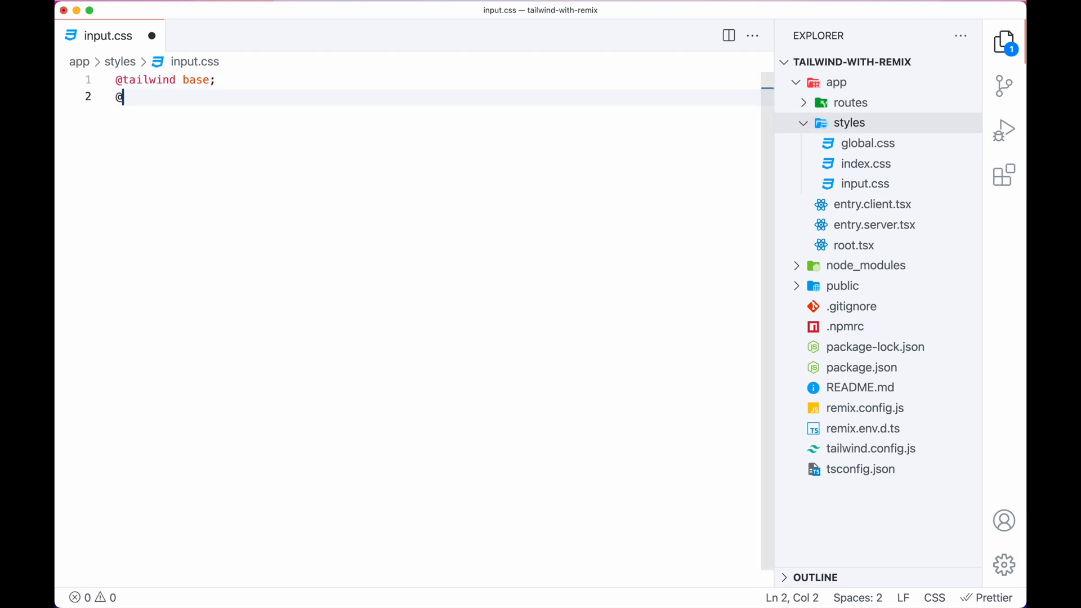
type("tailwind utilities;")
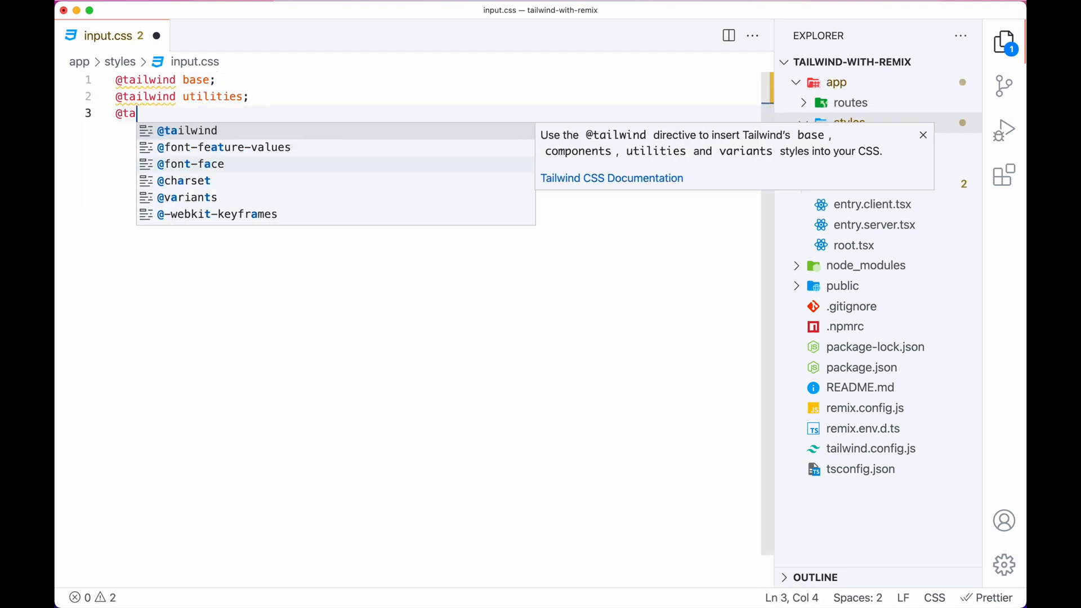
type("ilwind components;")
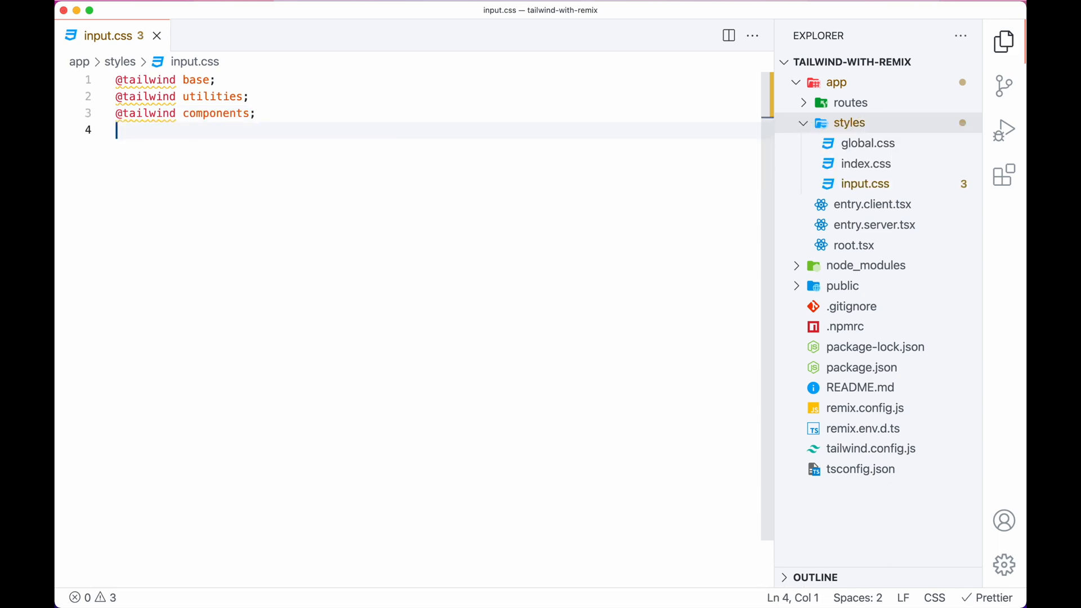
mouse_move(526, 150)
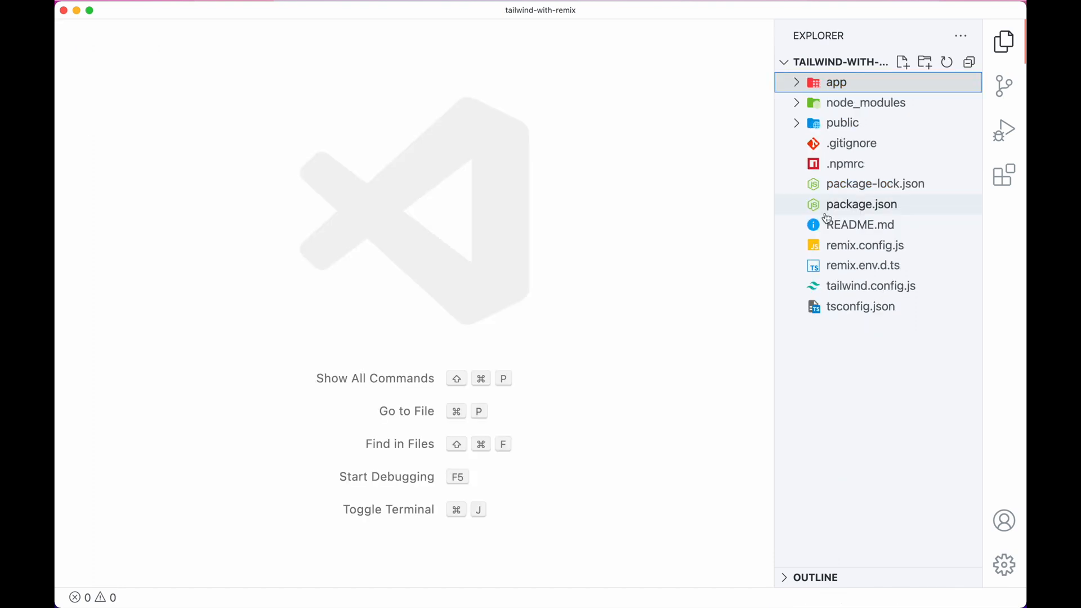
Add a watch:css script: tailwindcss -i app/styles/input.css -o app/styles/tailwind.css.
left_click(861, 203)
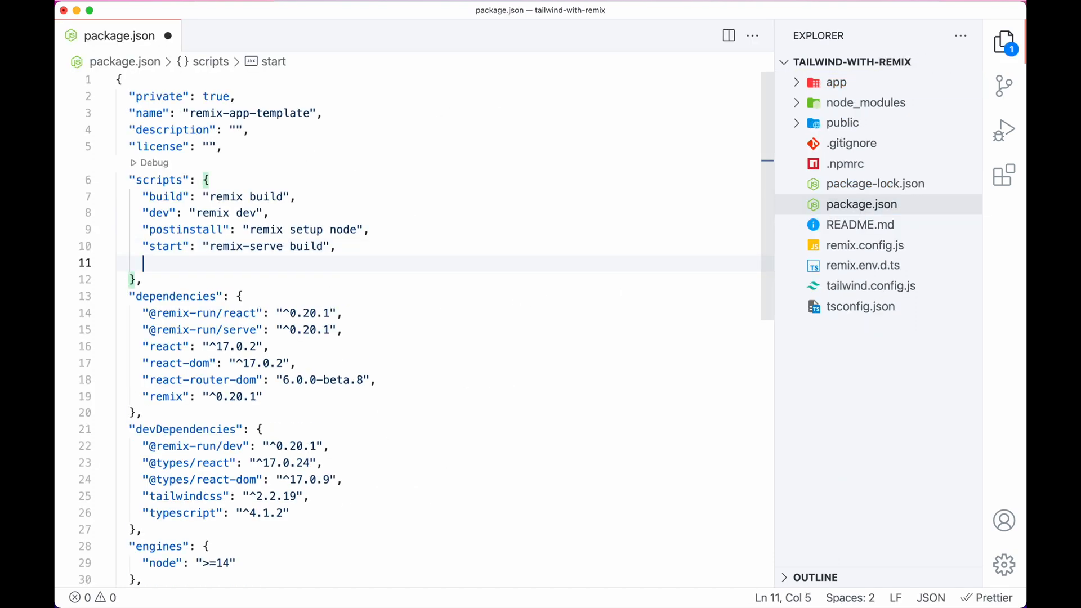
type("\"watch:css\"")
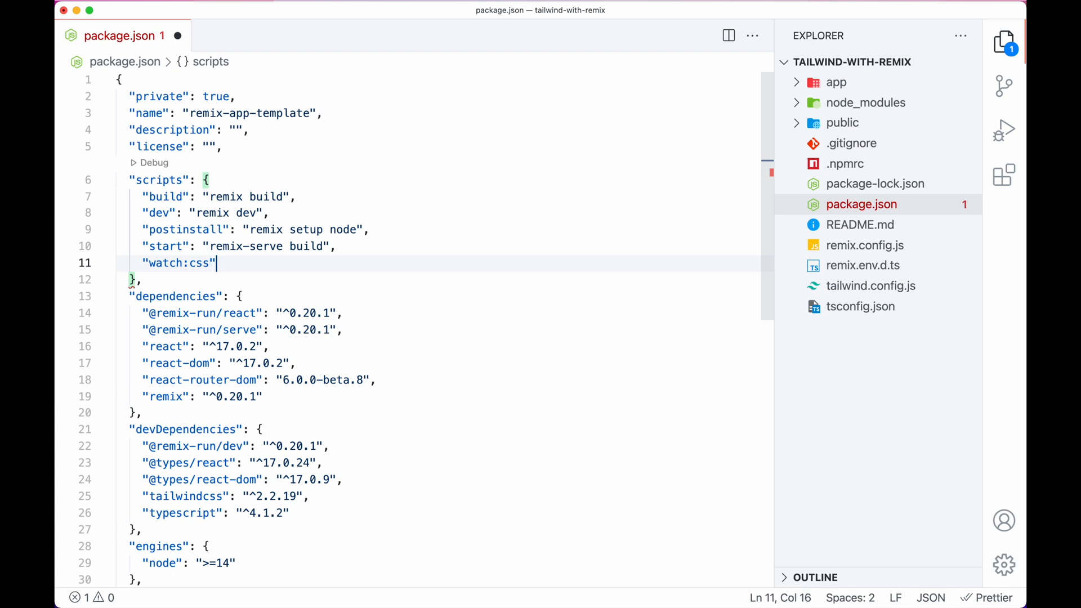
type(": \"tailwindc")
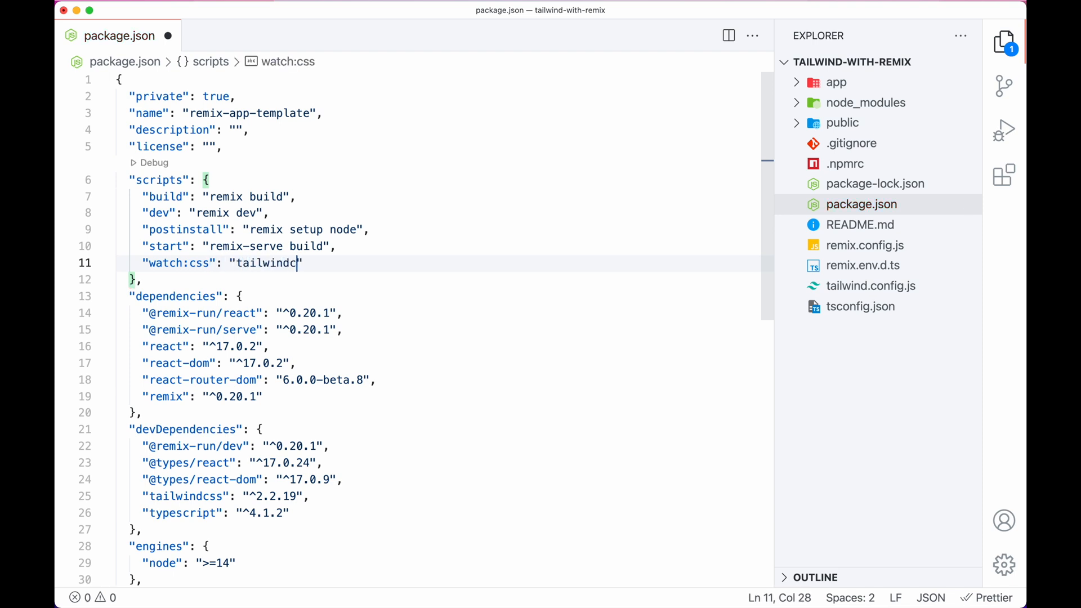
type("ss -i")
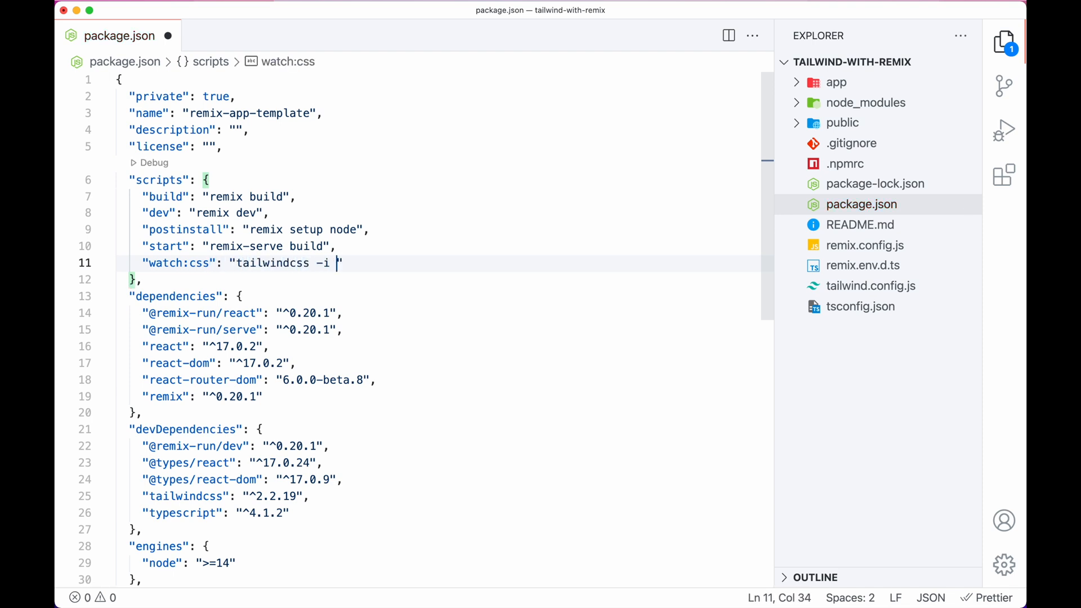
type("app/styles/")
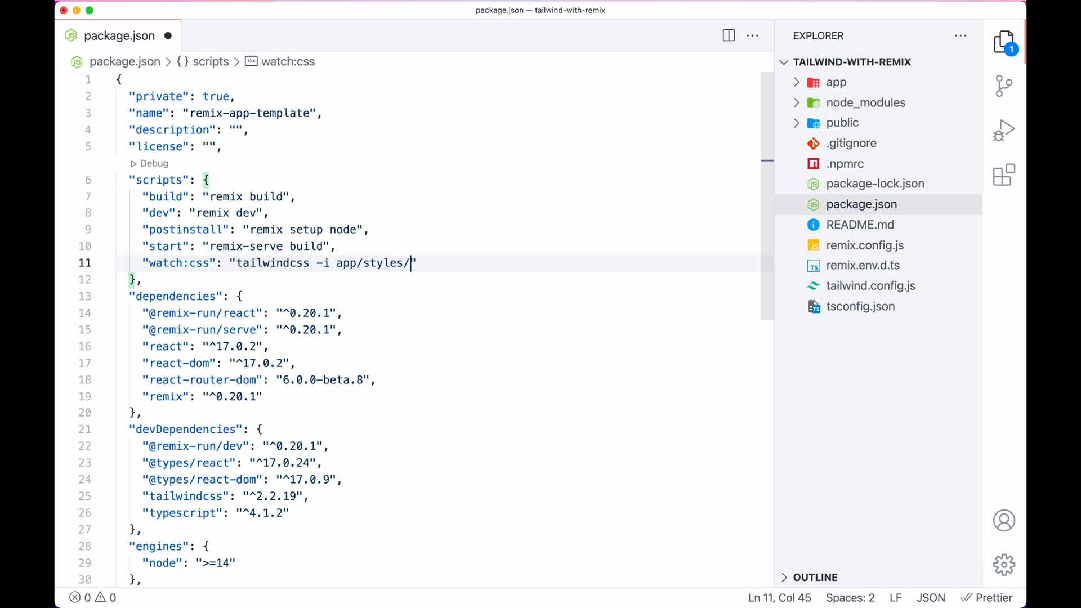
type("input.css")
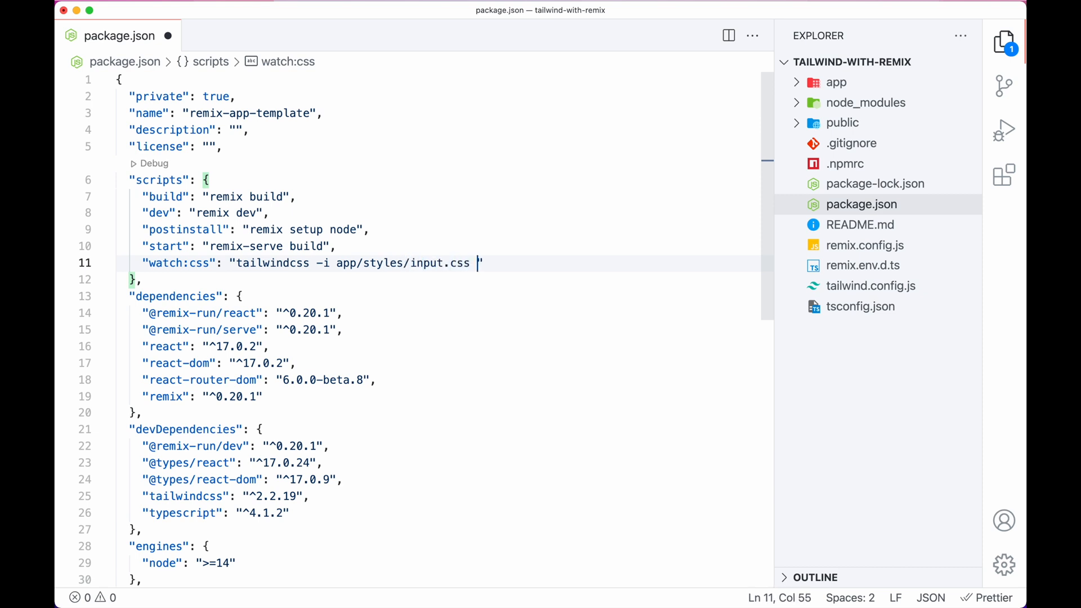
type("-o app")
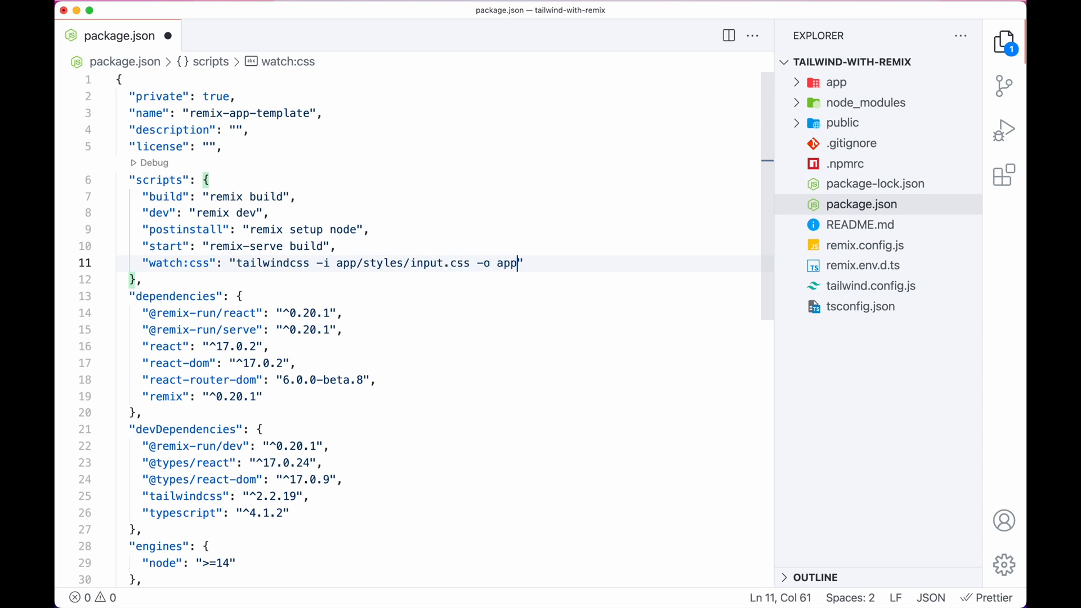
type("/styles/tailwi")
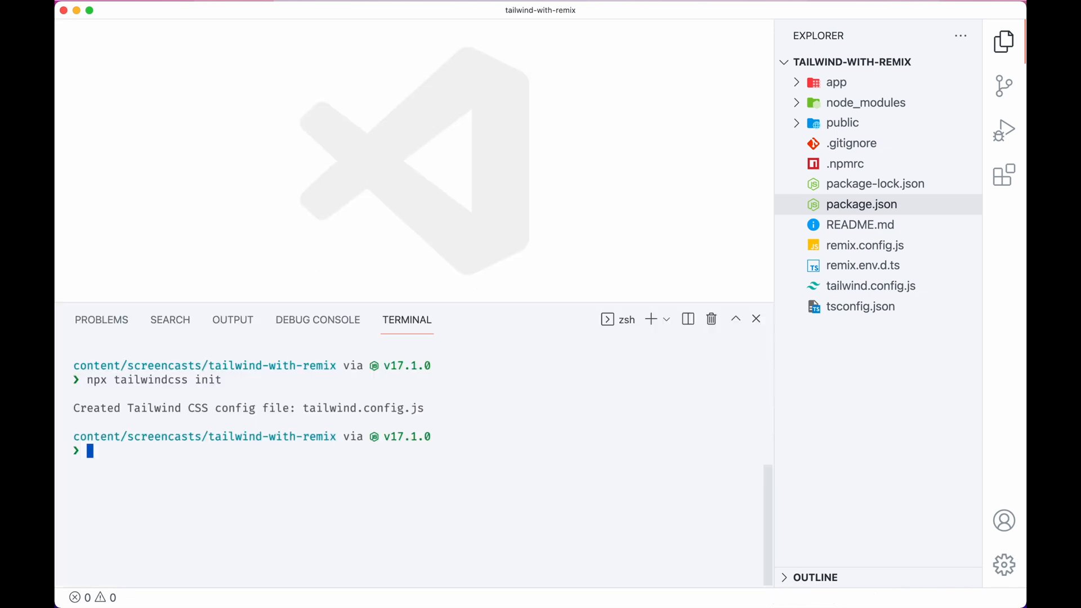
Run npm run watch:css to build app/styles/tailwind.css, then open root.tsx.
type("npm run wat")
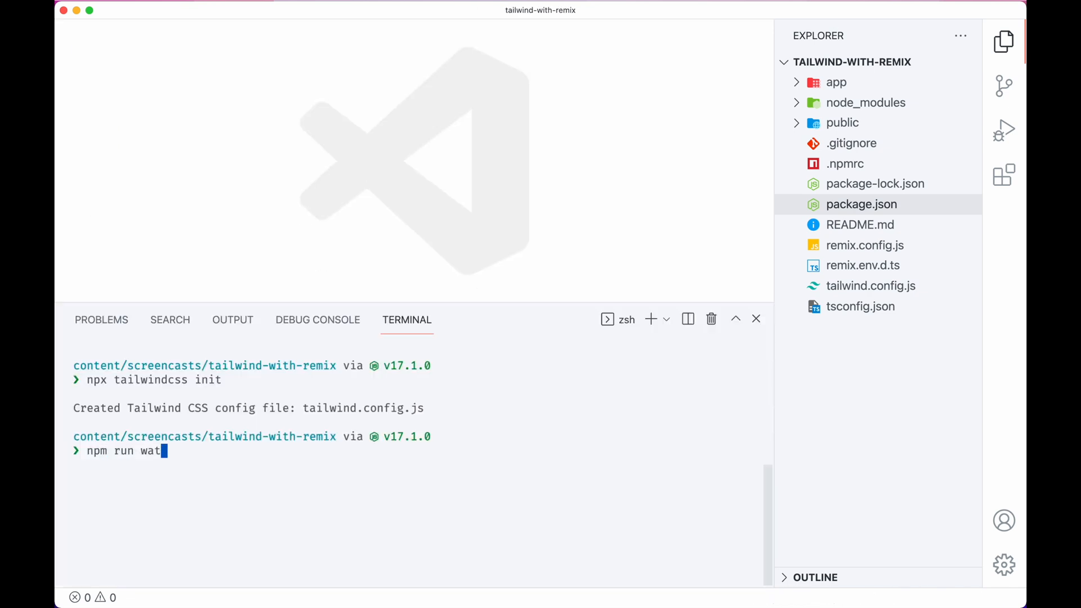
key("enter")
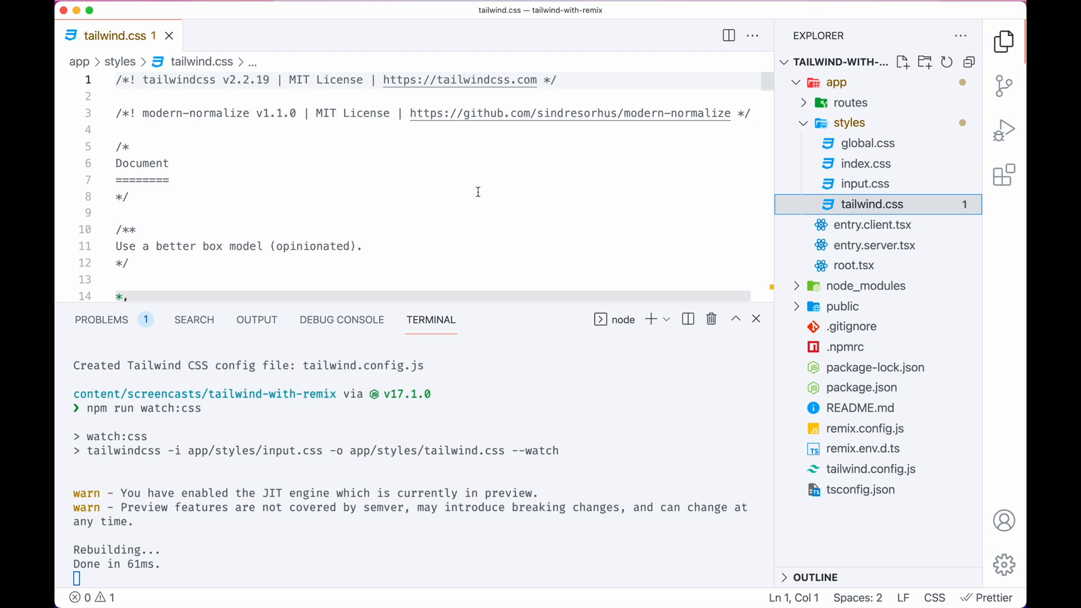
left_click(857, 266)
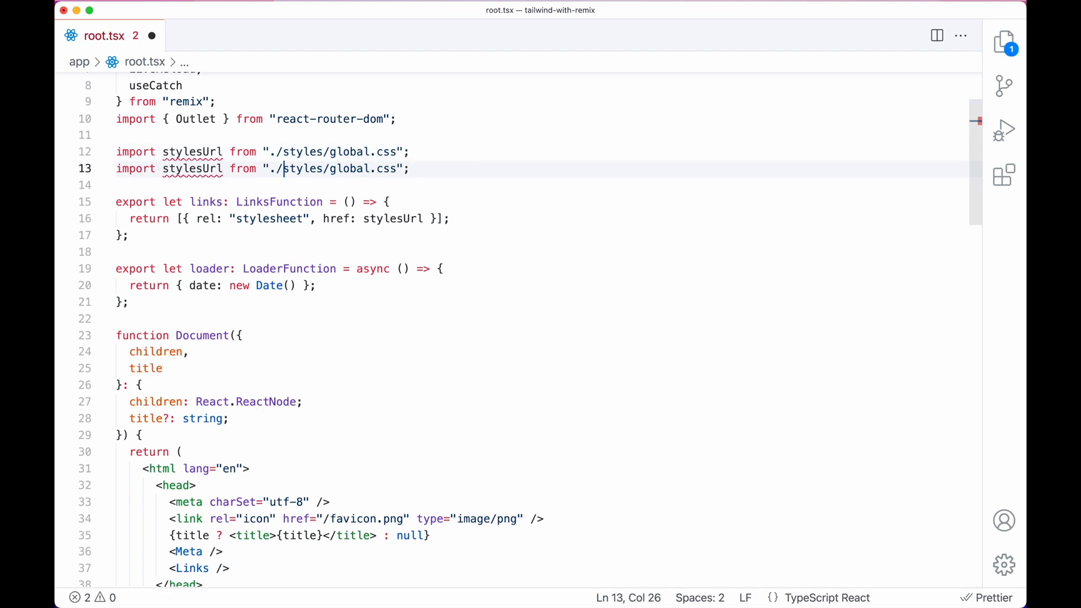
Import ./styles/tailwind.css as tailwindUrl and add { rel: 'stylesheet', href: tailwindUrl } to links.
type("tailwindc")
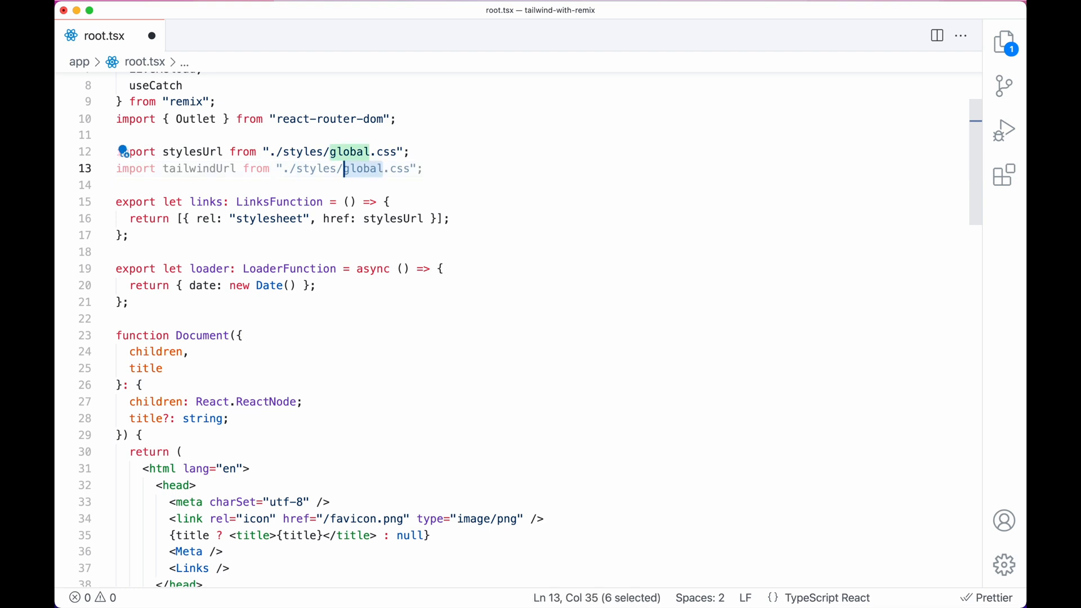
type("tailwind")
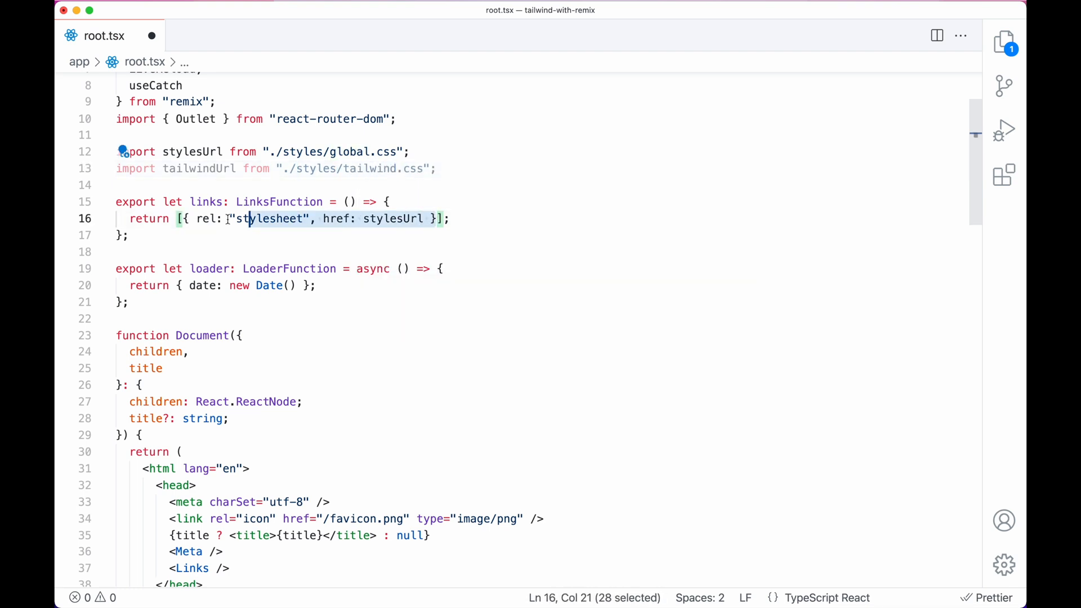
left_click(438, 219)
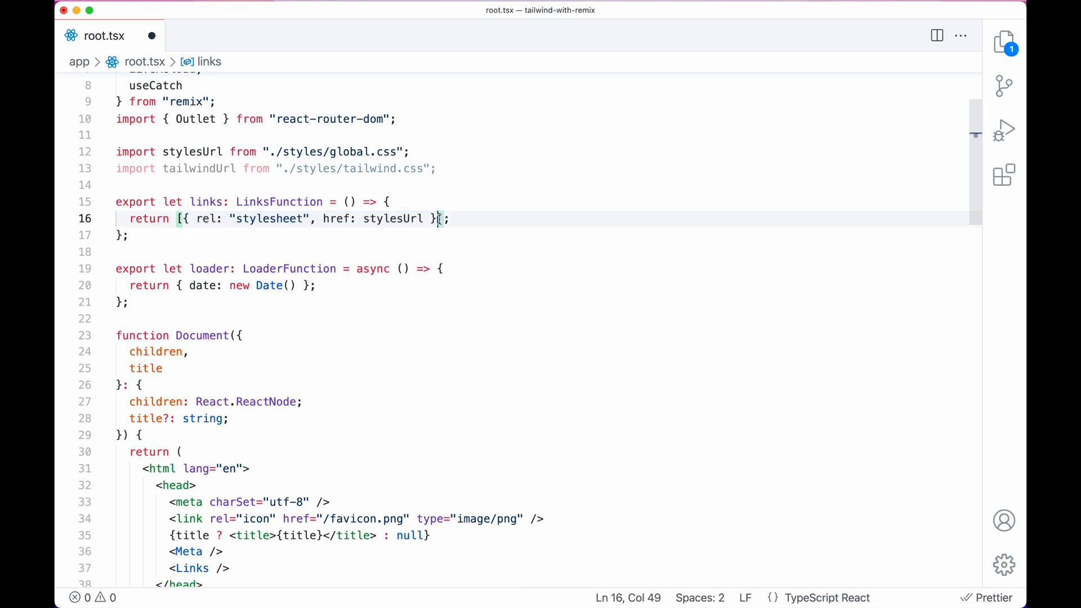
type(", { rel: \"stylesheet\", href: stylesUrl }")
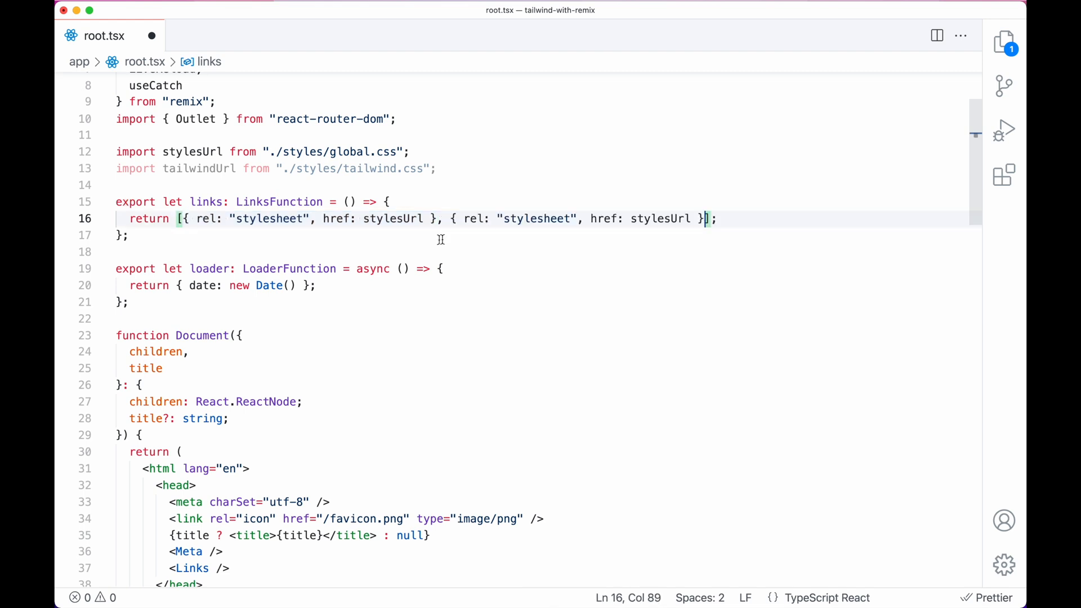
type("tailwindUrl }")
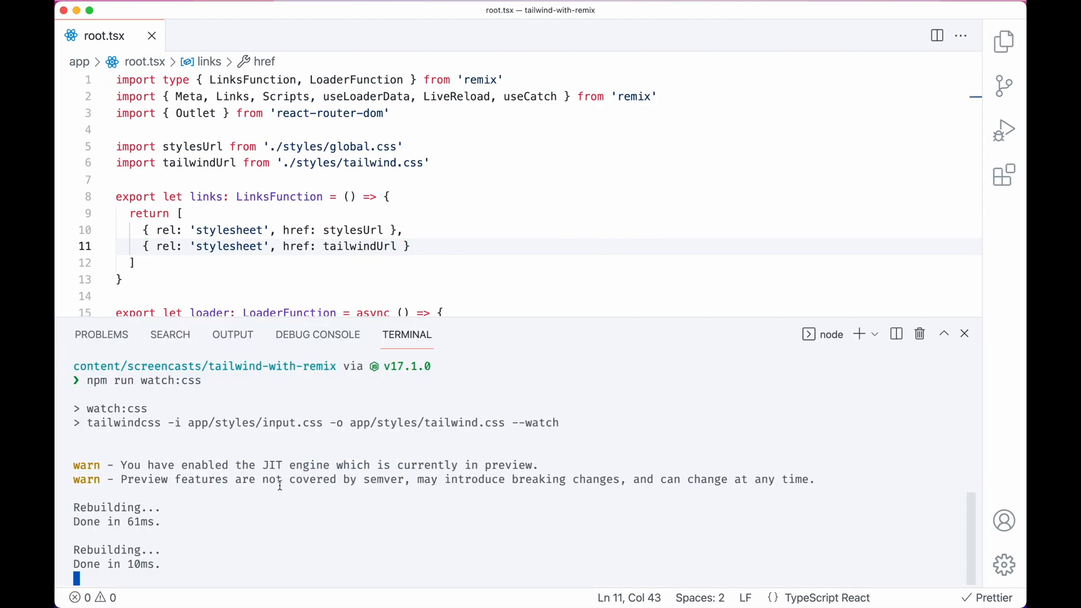
Run npm run dev in a second terminal to serve the app at localhost:3000.
left_click(860, 334)
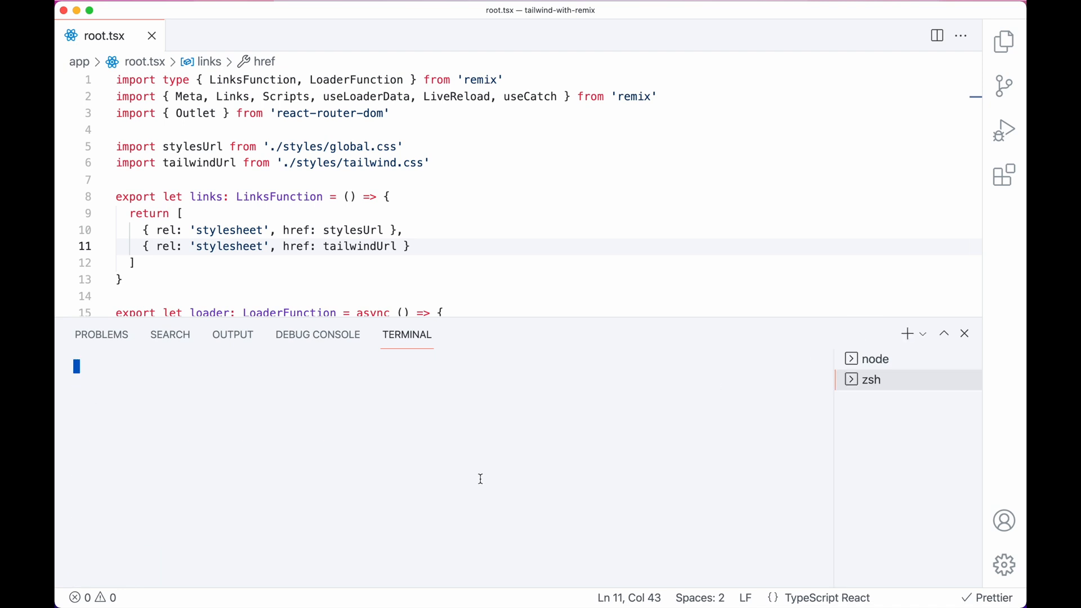
type("npm ru")
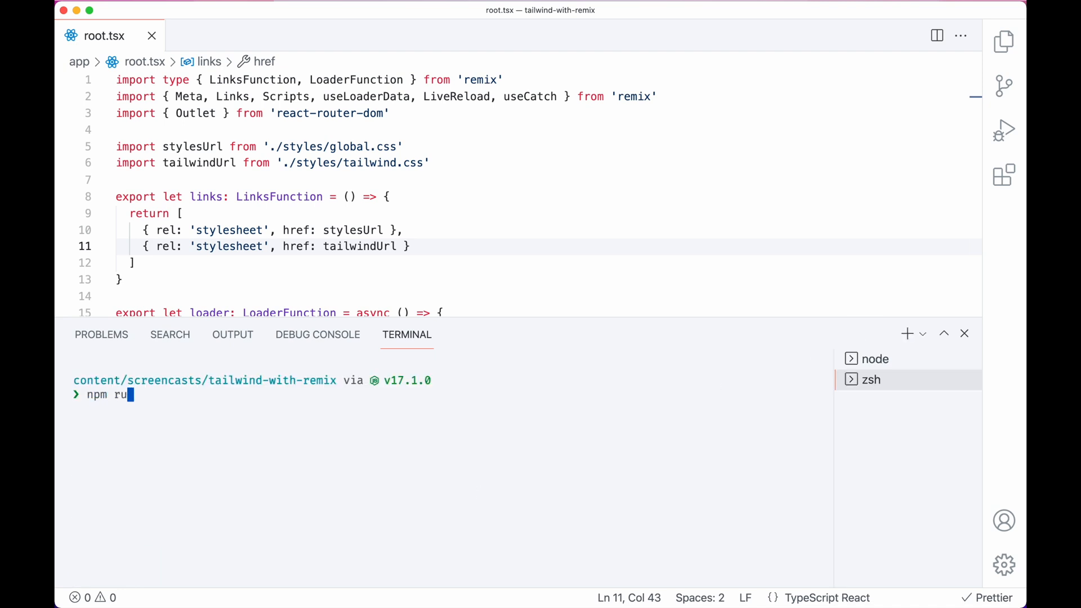
key("Enter")
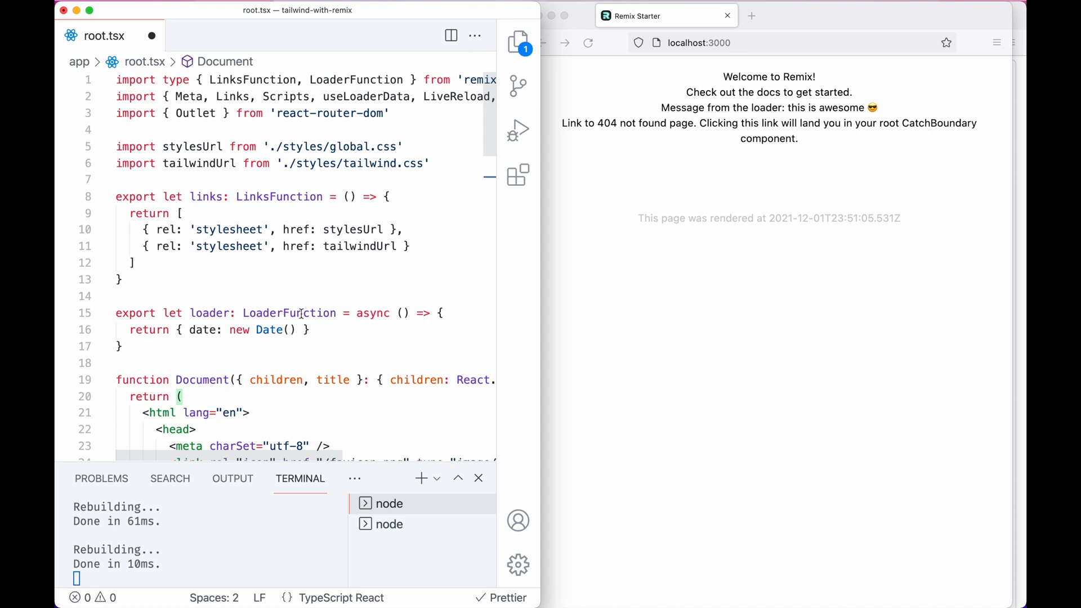
Add <p className="text-3xl">Hello tailwind</p> to the body and verify it renders large.
type("<p")
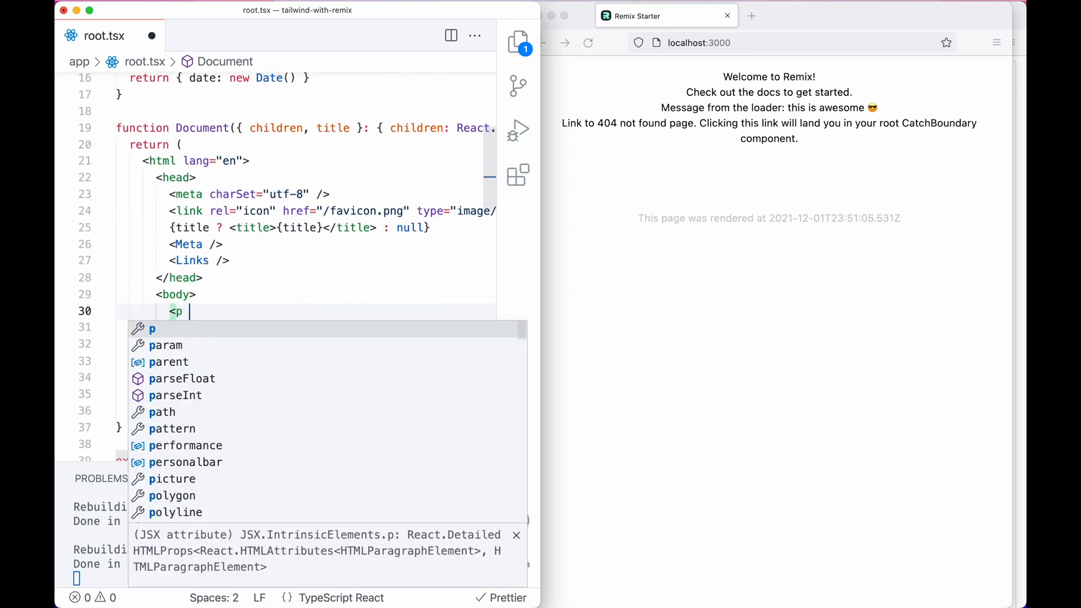
type("className=\"text-3xl\">Hello tailwind</p>")
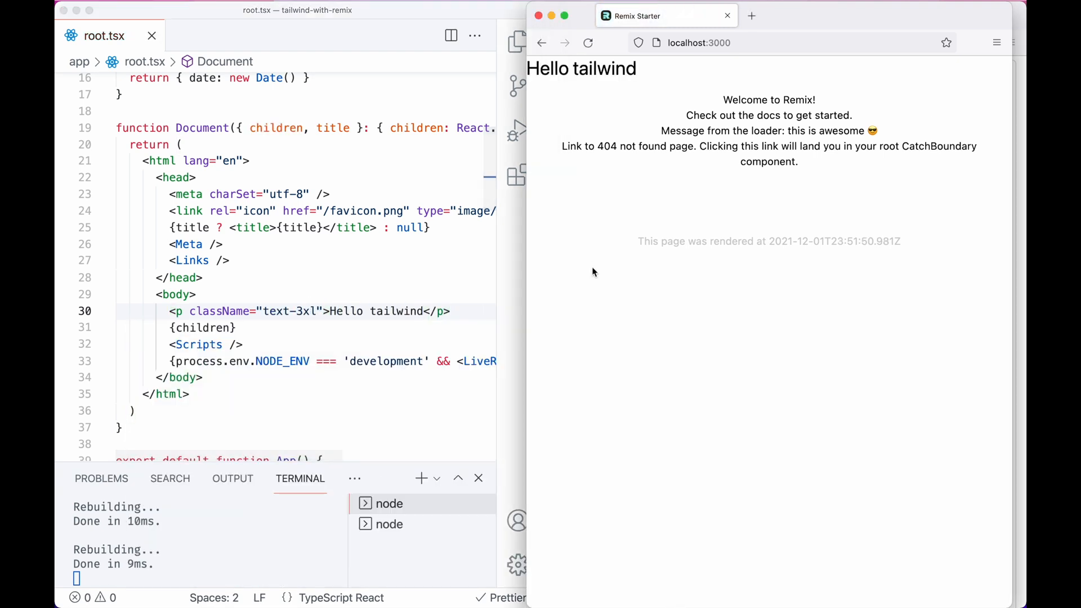
double_click(581, 68)
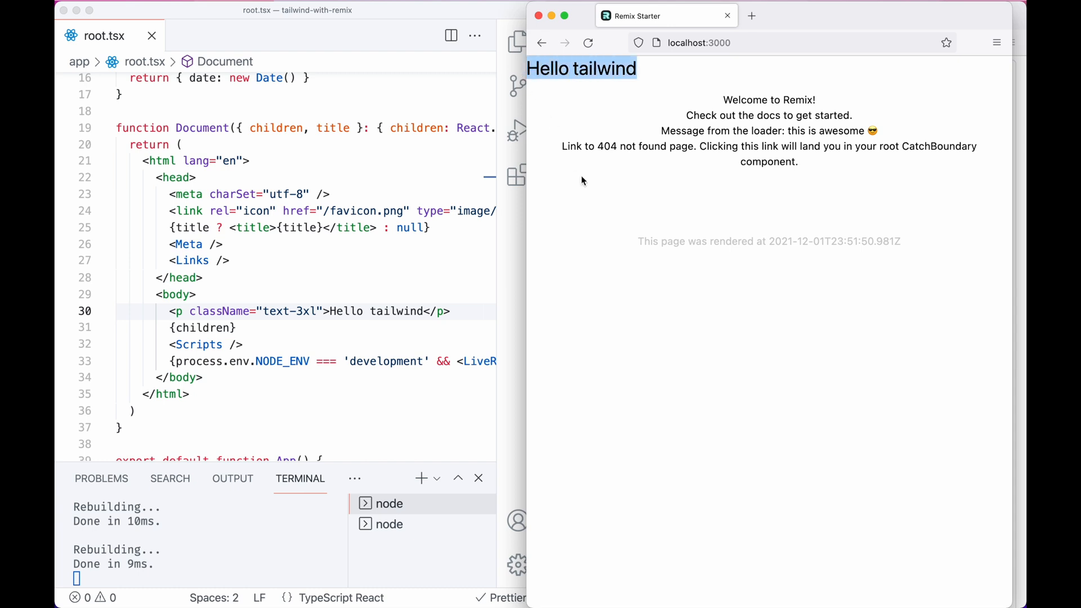
mouse_move(411, 404)
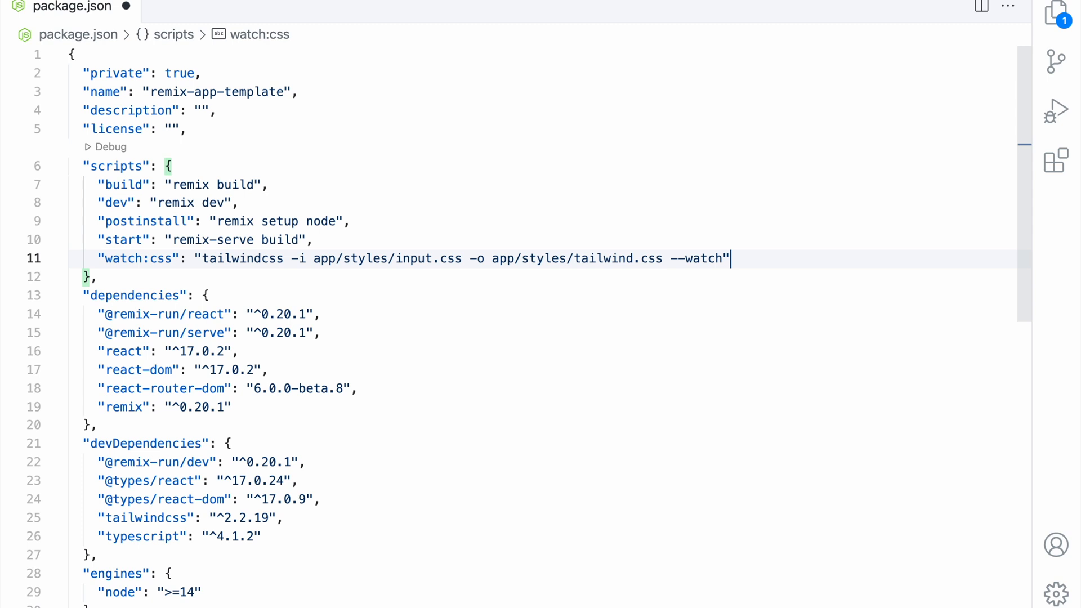
Add a build:css script with NODE_ENV=production and --minify, then save package.json.
type(",")
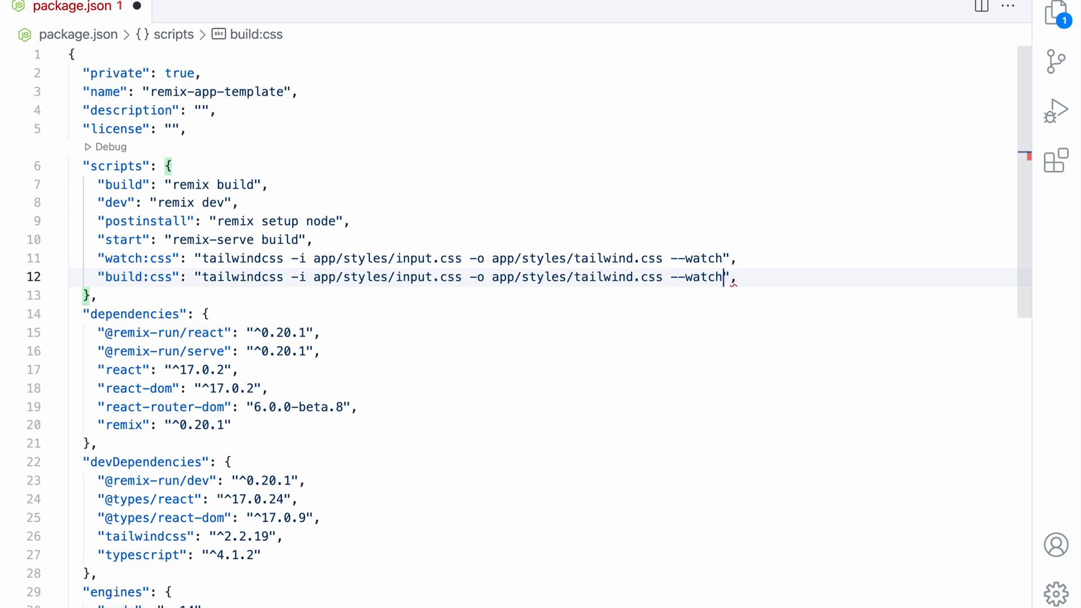
type("--minify")
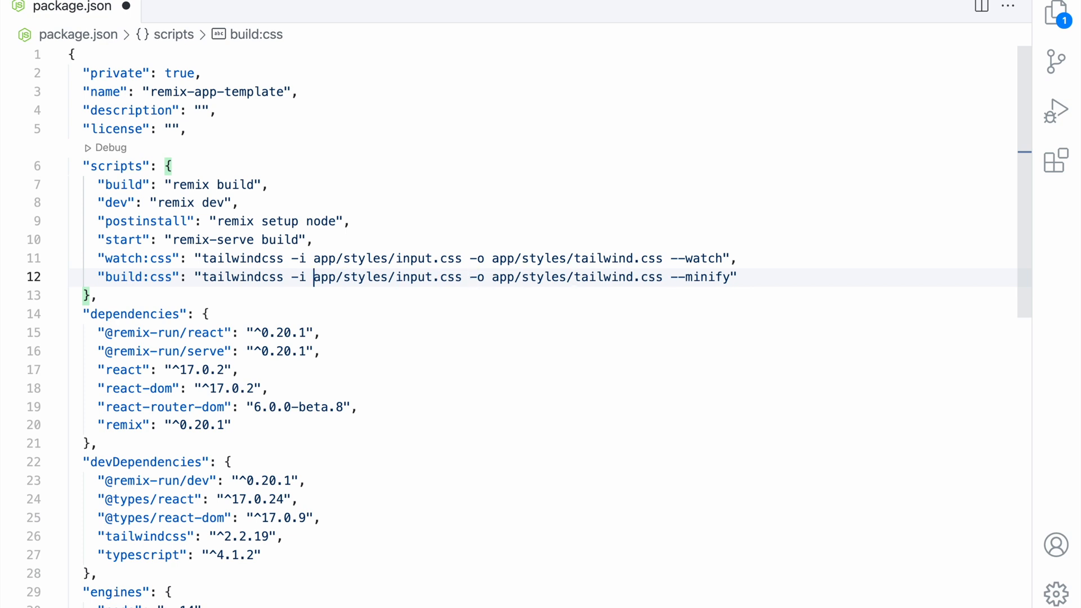
type("NODE_")
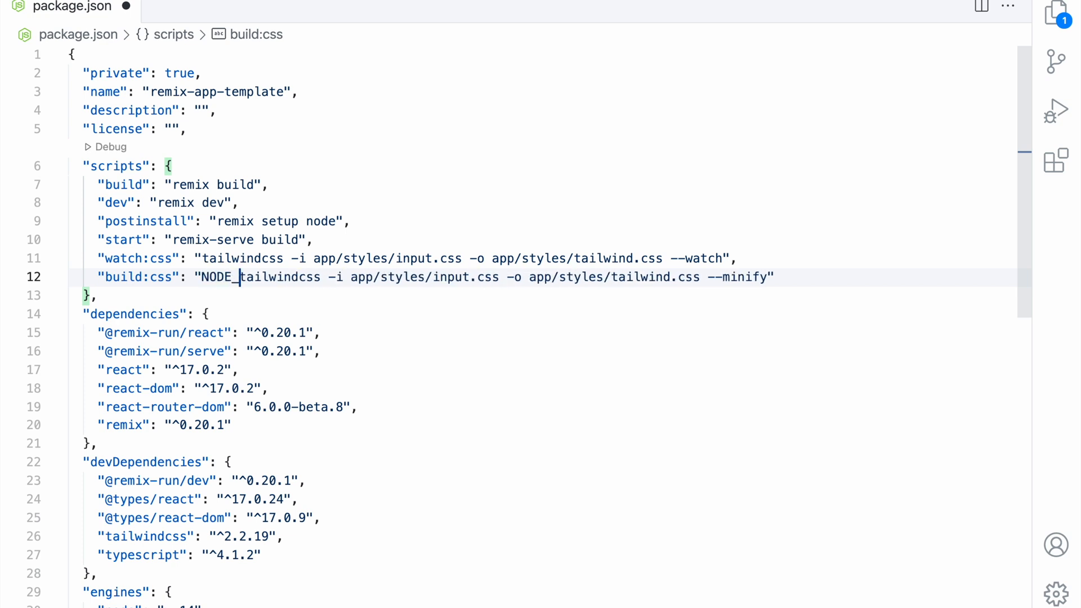
type("ENV=pro")
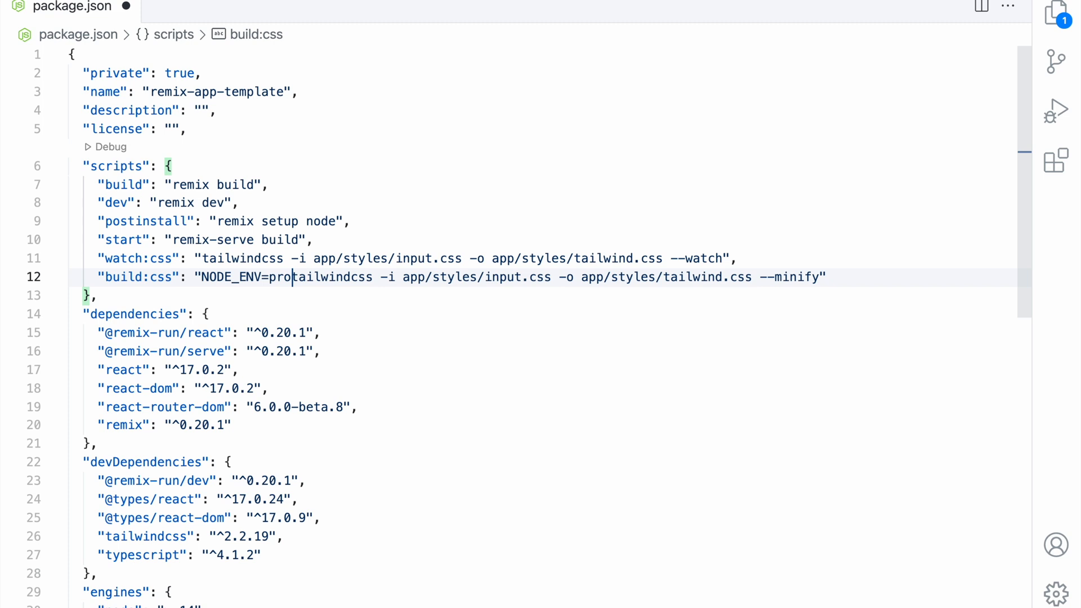
type("duction")
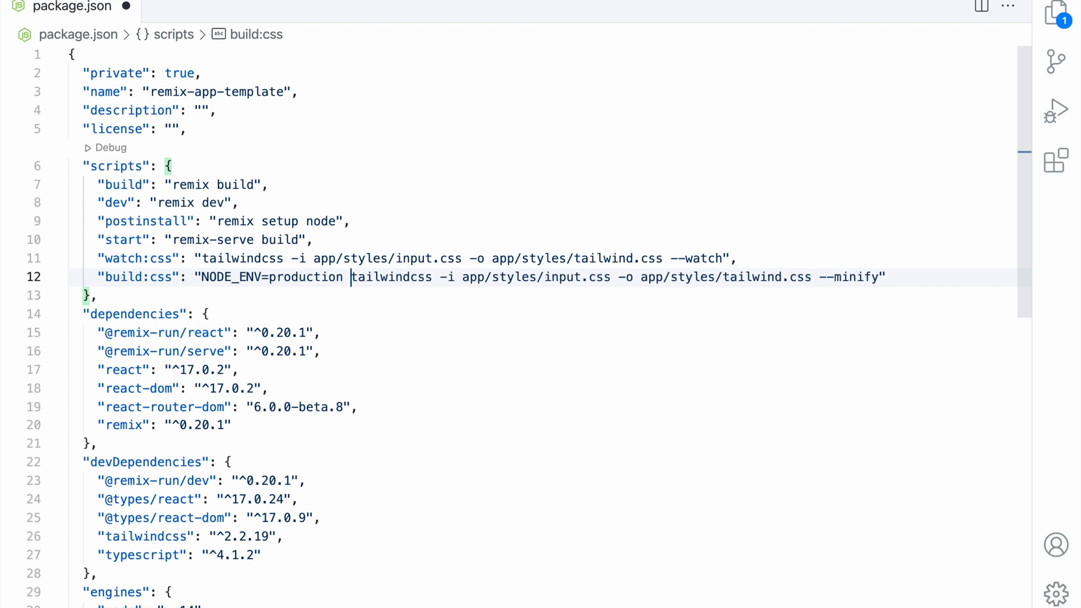
key("ctrl+s")
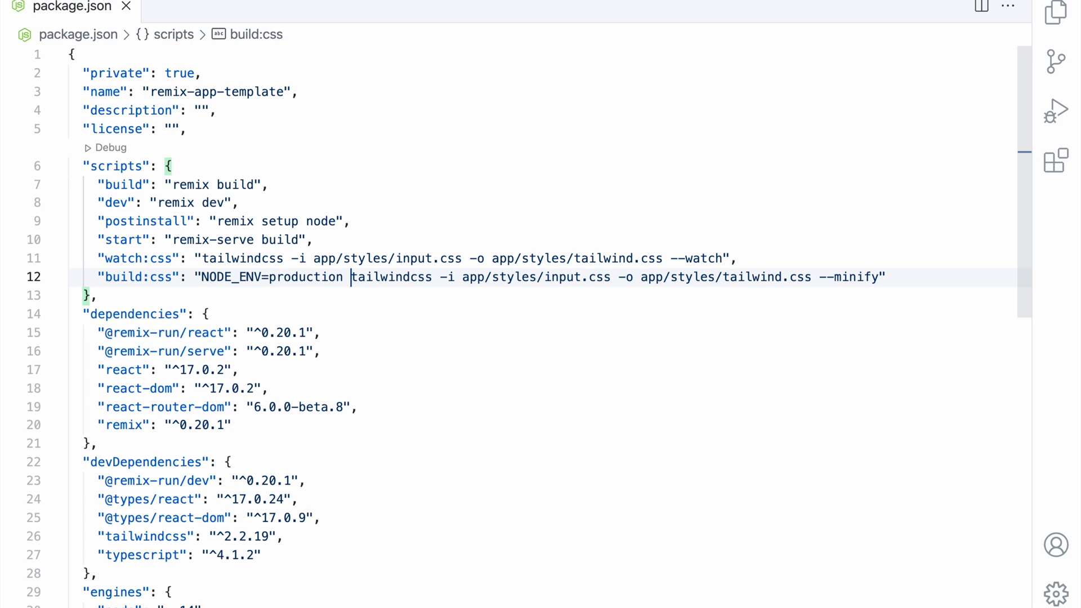